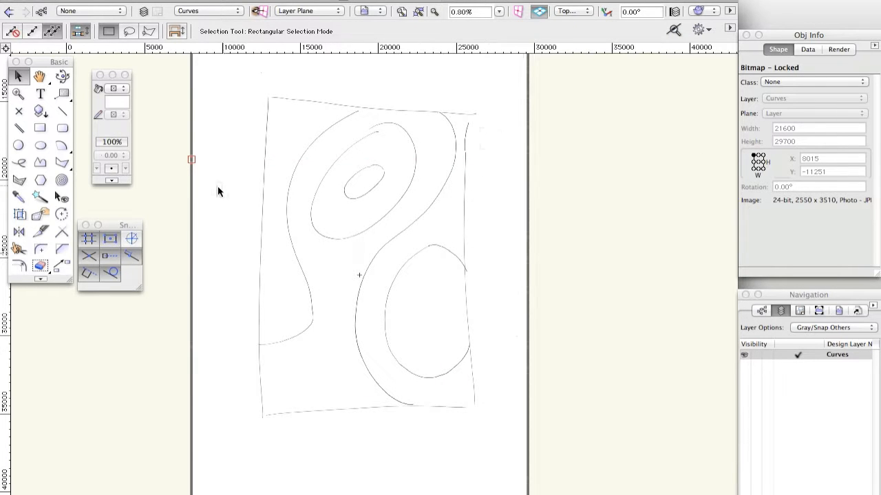
mouse_move(82, 272)
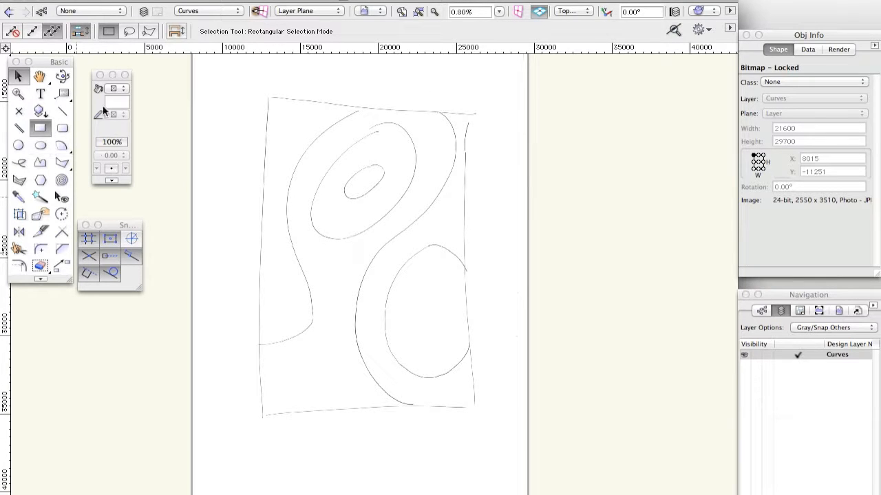
- Trace the long left contour with Polyline by Tangent Arc, fixing the arc end point on it
click(39, 126)
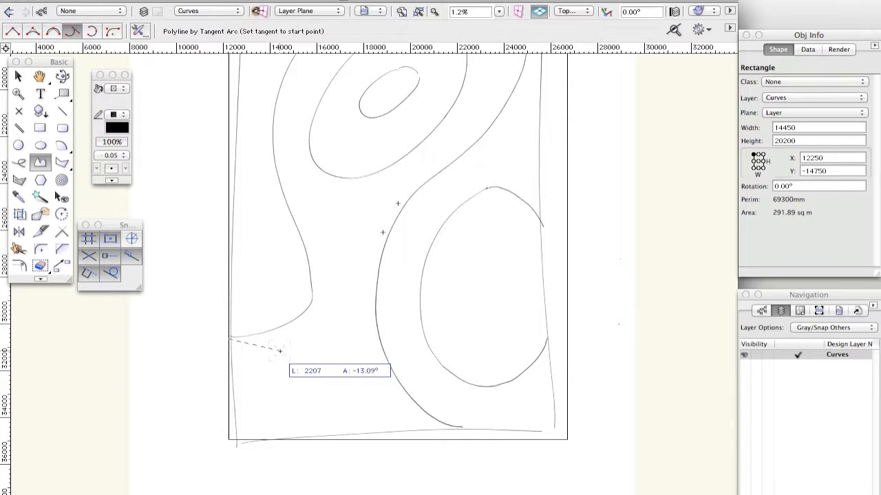
mouse_move(284, 351)
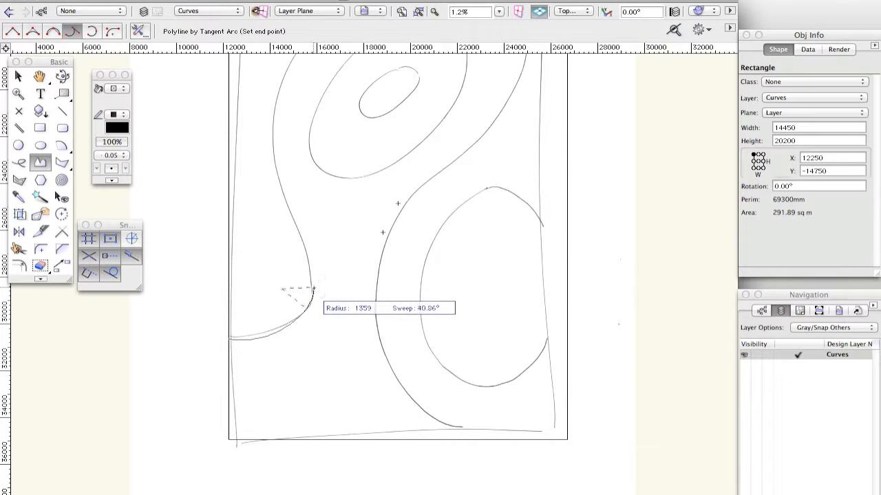
click(311, 289)
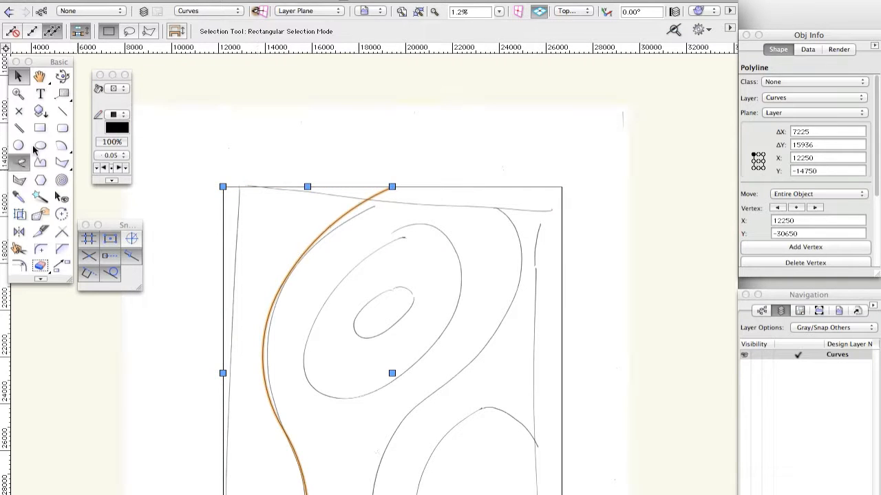
- After trying Freehand, return to tangent-arc polylines and place a point on the top border
click(38, 164)
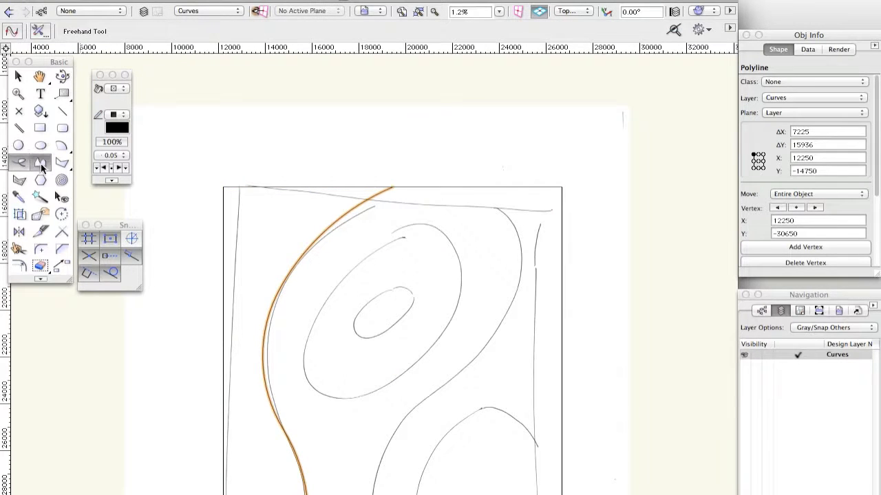
click(40, 163)
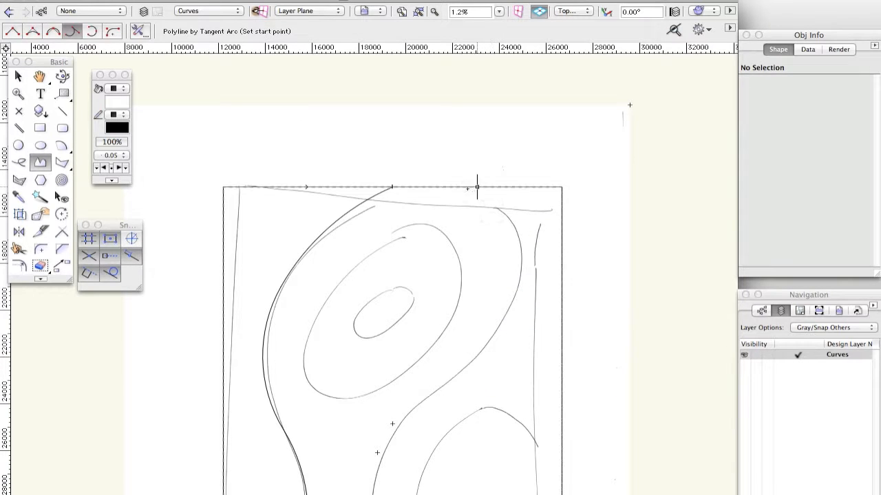
click(490, 187)
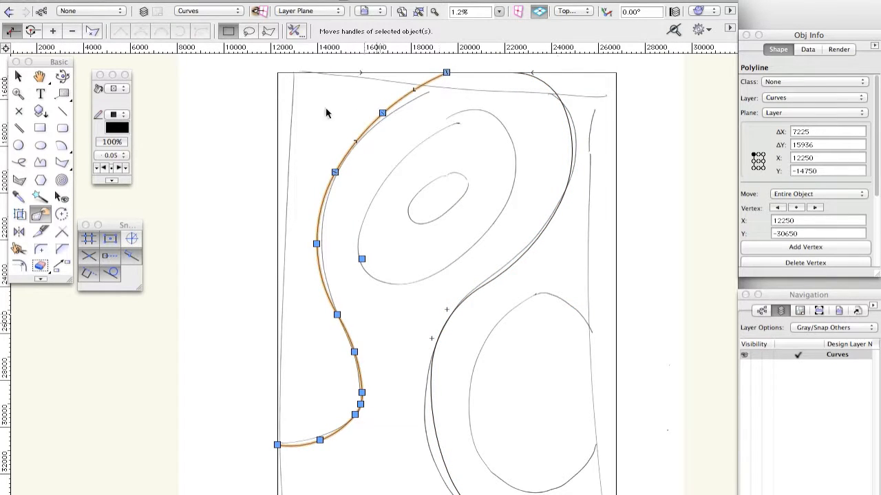
mouse_move(331, 253)
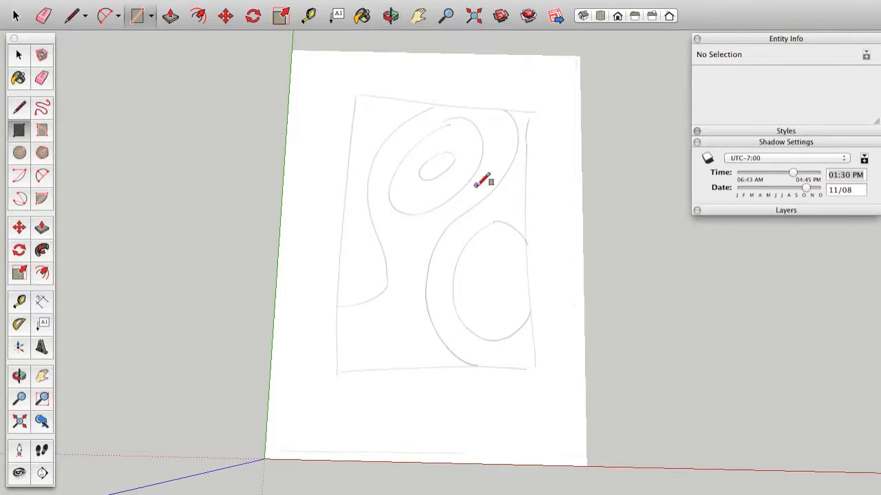
mouse_move(352, 96)
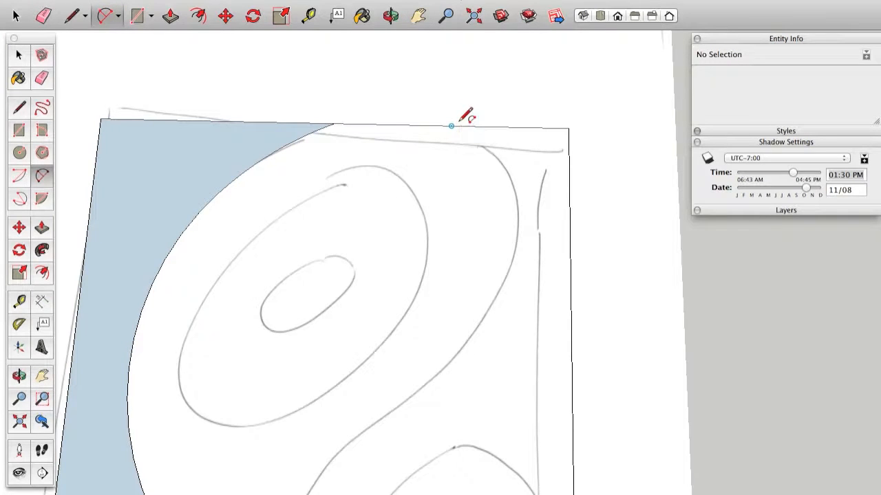
- Draw an arc along the upper-right outer contour edge toward the right-hand contour
drag(452, 126, 517, 207)
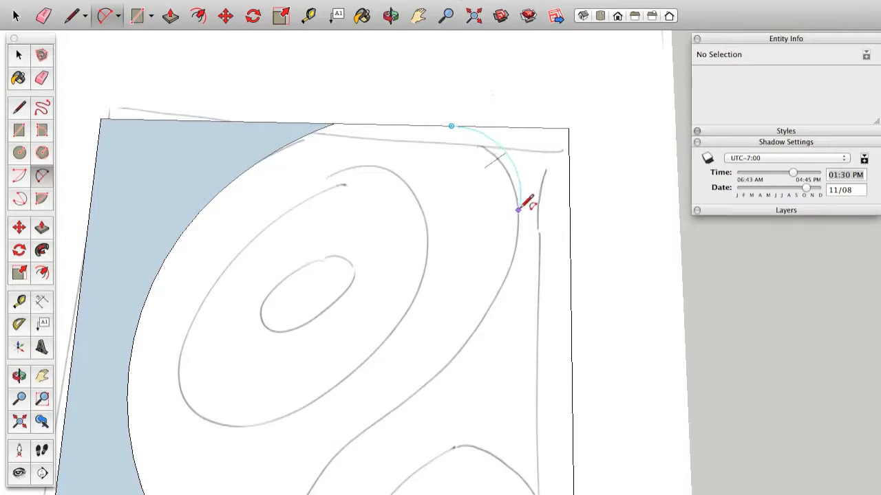
mouse_move(501, 158)
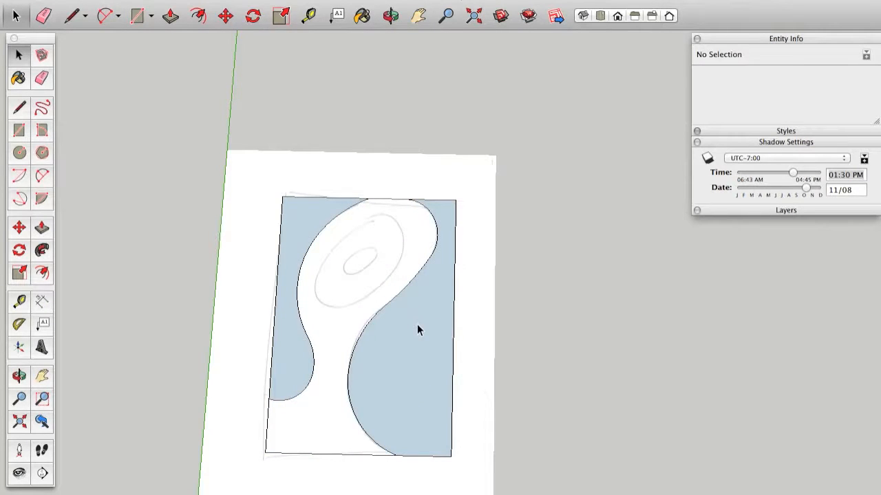
- Draw an arc along the second contour ring inside the blue-faced outer contour
click(414, 16)
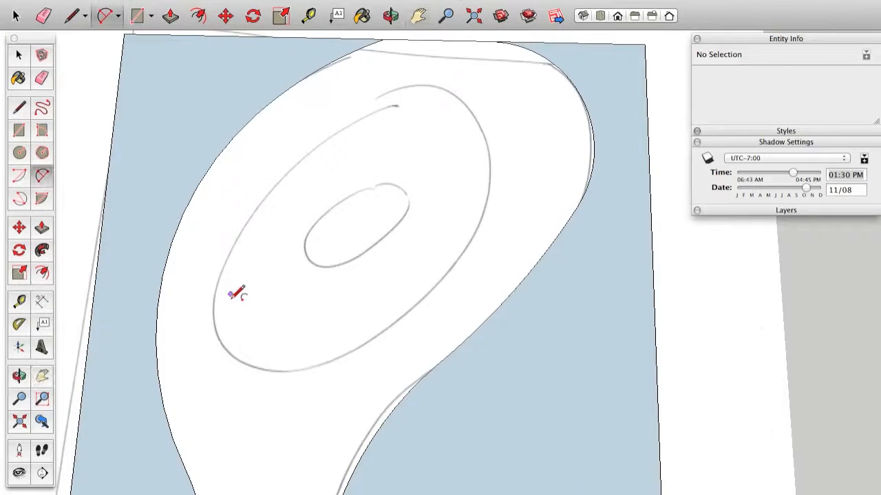
drag(232, 297, 452, 90)
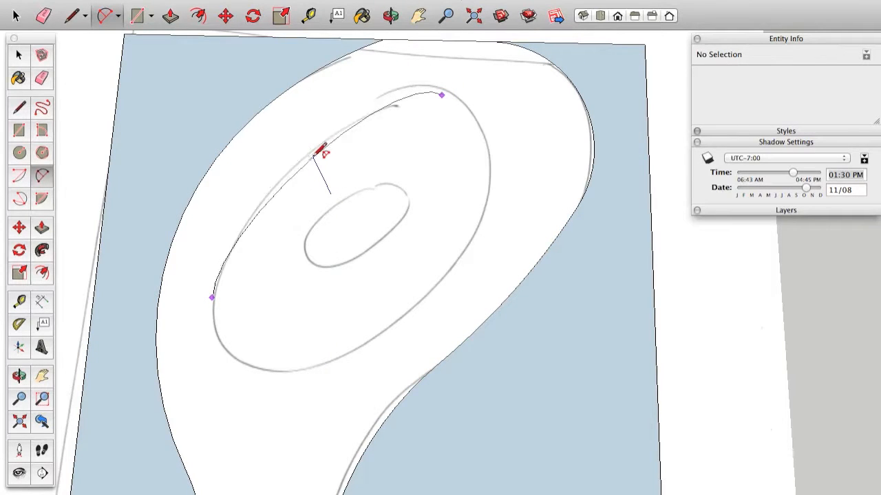
mouse_move(324, 152)
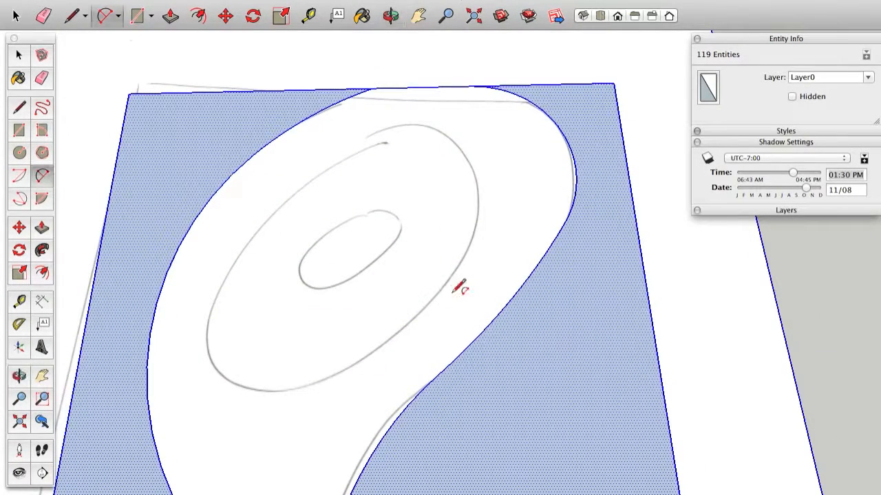
mouse_move(464, 132)
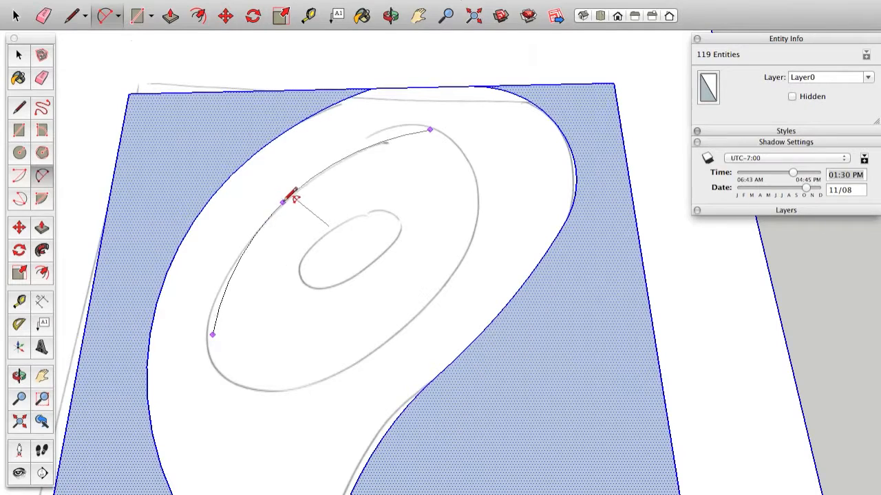
mouse_move(292, 199)
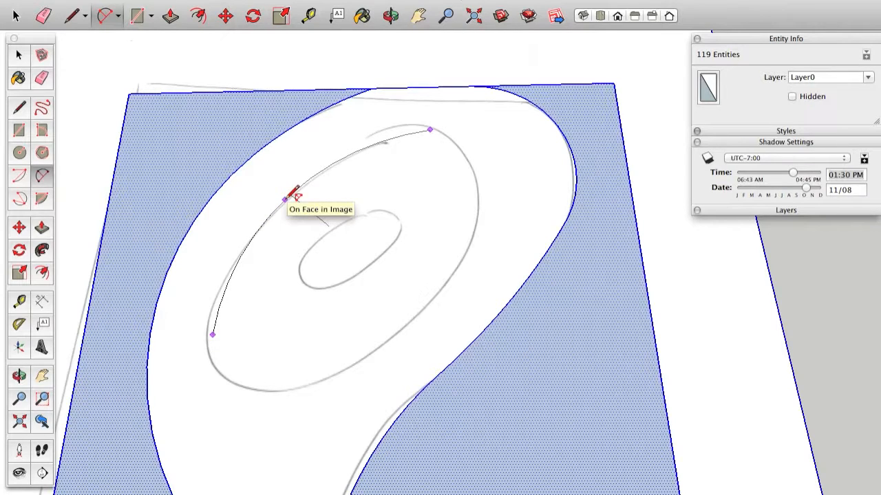